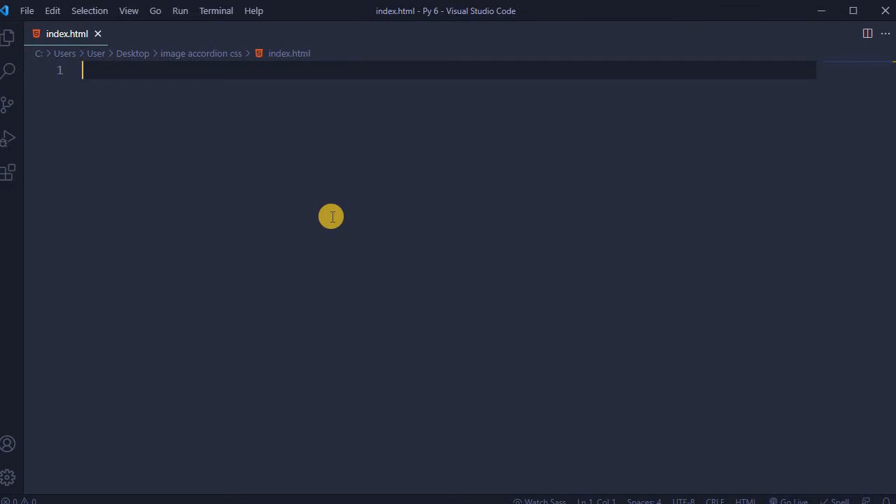
Insert the HTML5 boilerplate into the empty index.html via the ! Emmet abbreviation
text(!)
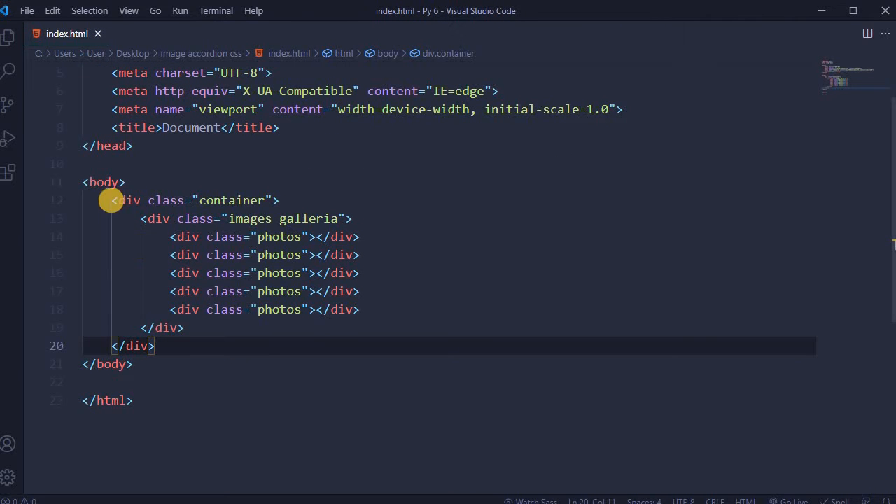
Point out the container div opening tag that wraps the galleria of five photos divs
click(287, 199)
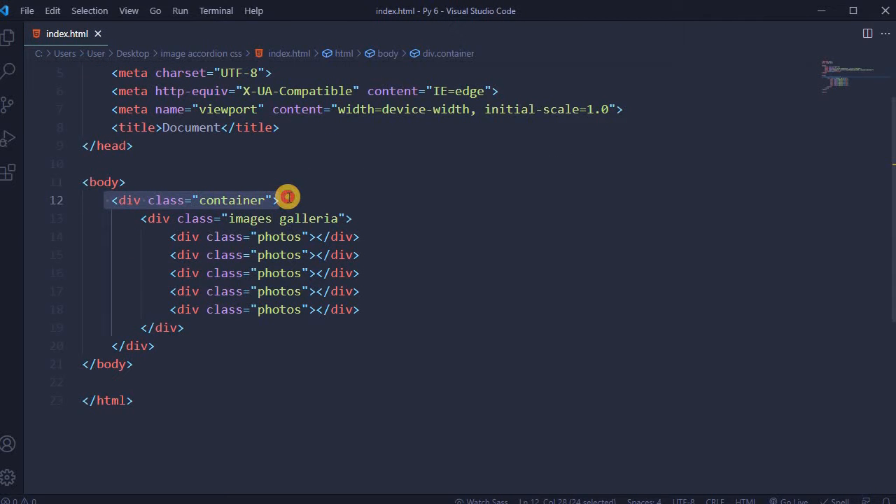
click(353, 218)
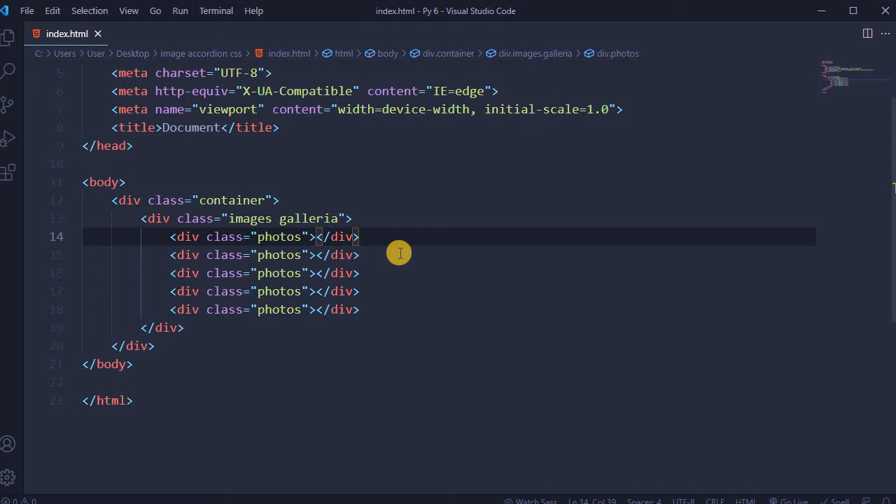
mouse_move(168, 255)
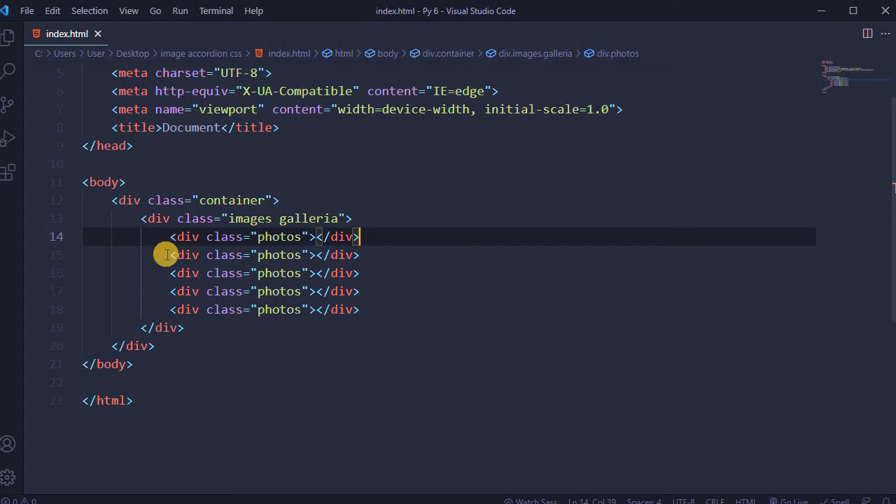
mouse_move(168, 302)
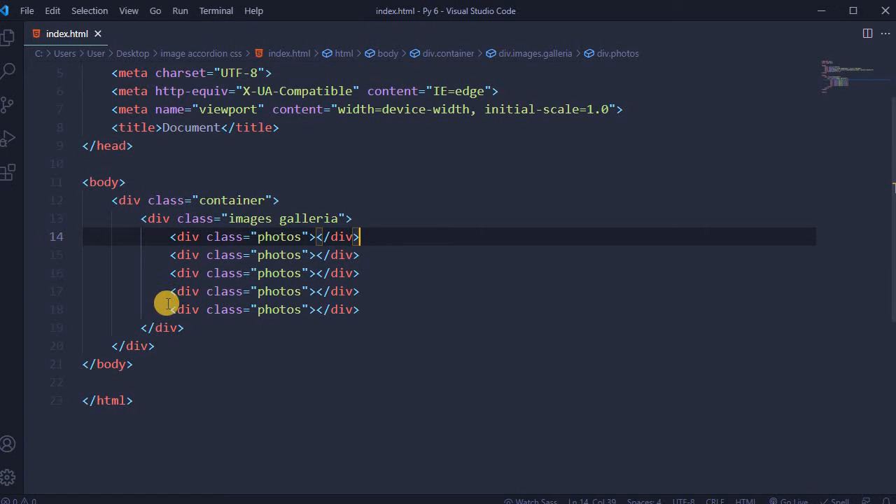
mouse_move(157, 275)
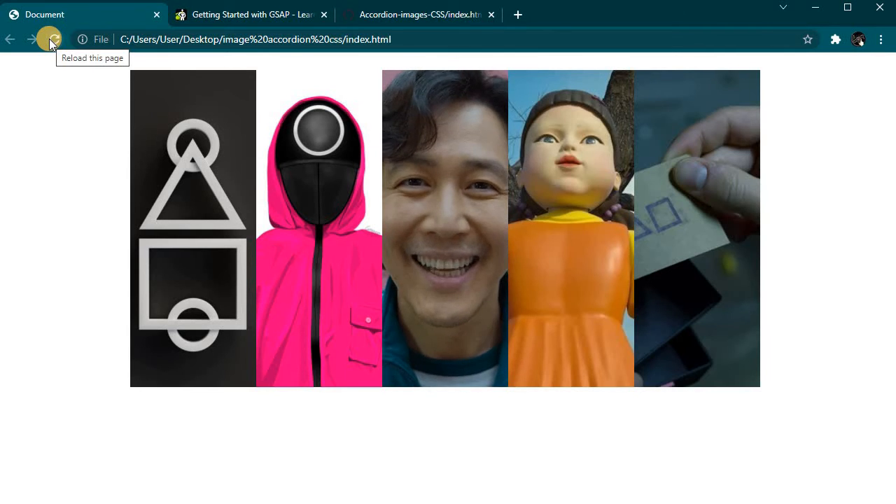
Reload the local index.html in Chrome so it shows the current blank page
click(54, 39)
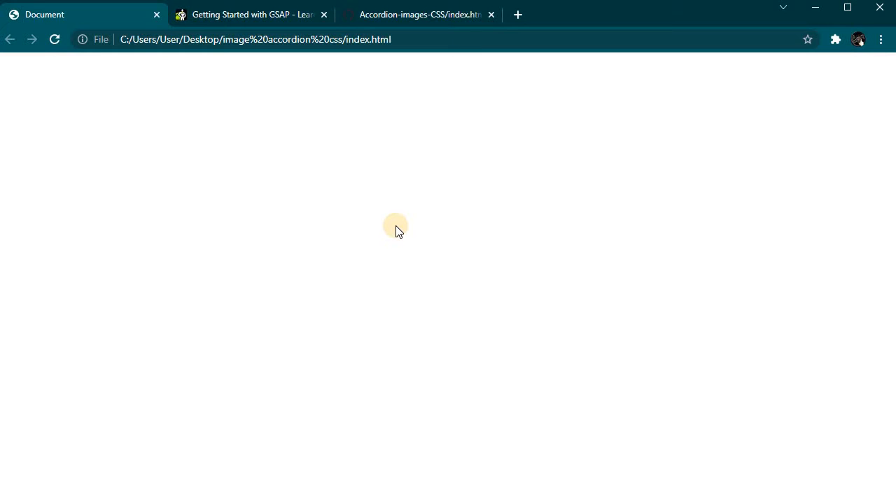
mouse_move(392, 233)
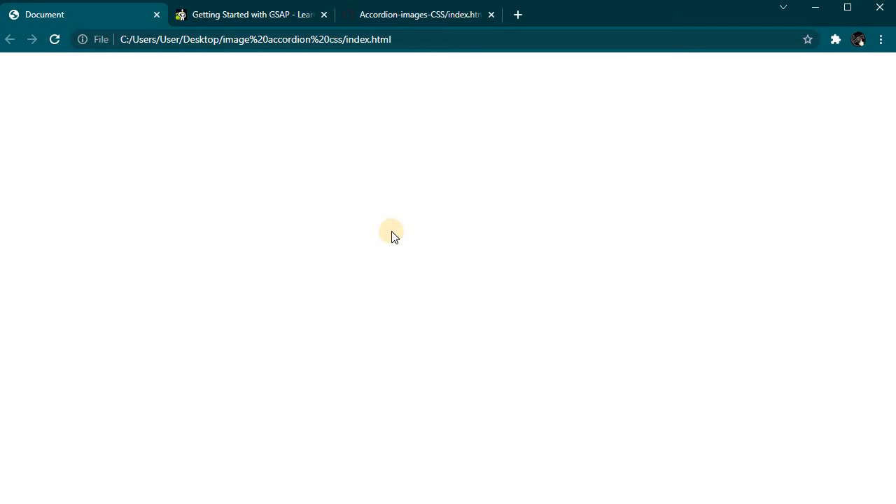
mouse_move(393, 229)
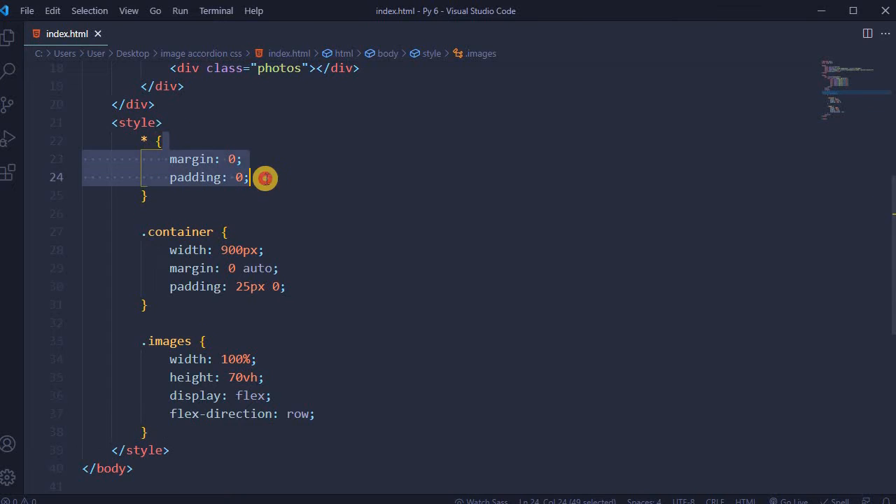
Review the reset, 900px container padding, and 100%/70vh flex-row images rules
click(273, 249)
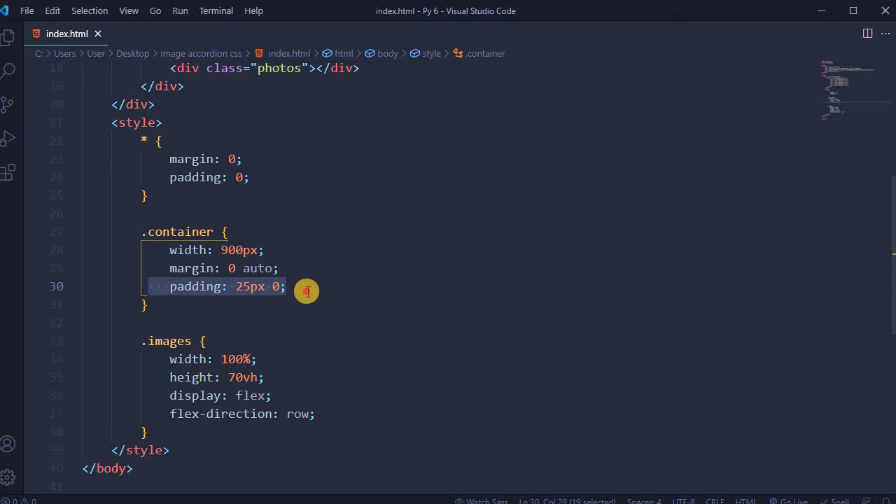
click(169, 359)
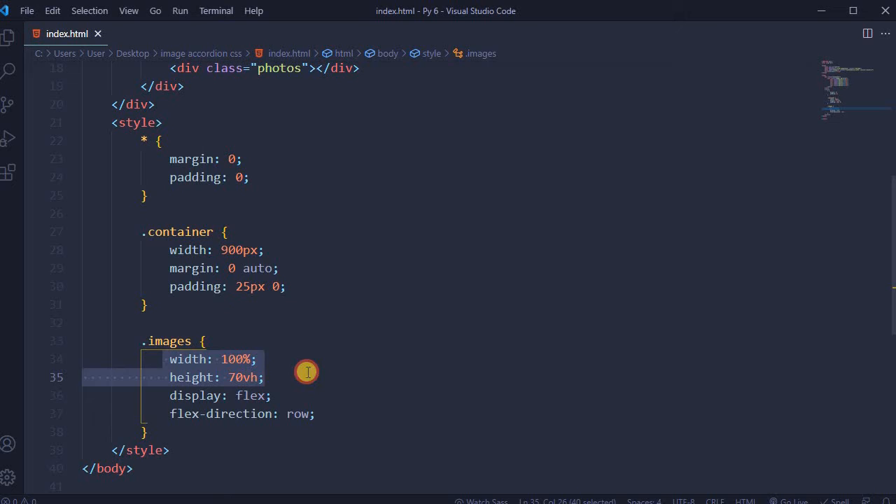
drag(307, 376, 203, 420)
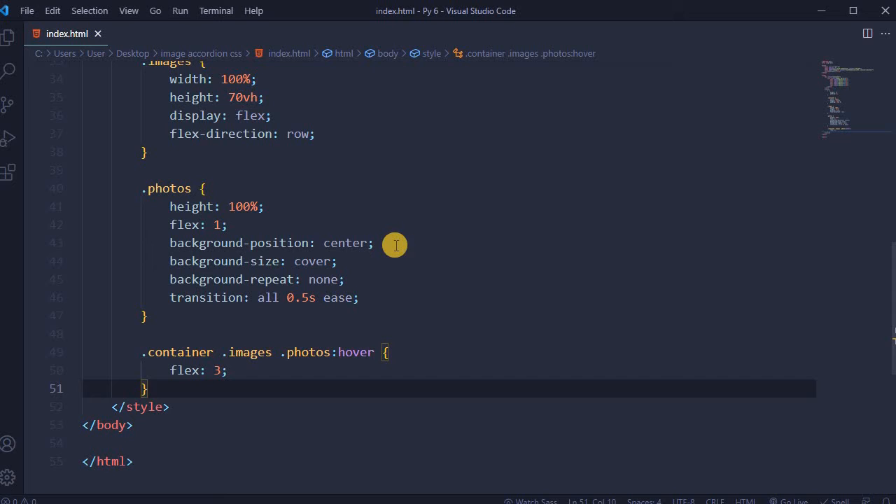
mouse_move(395, 264)
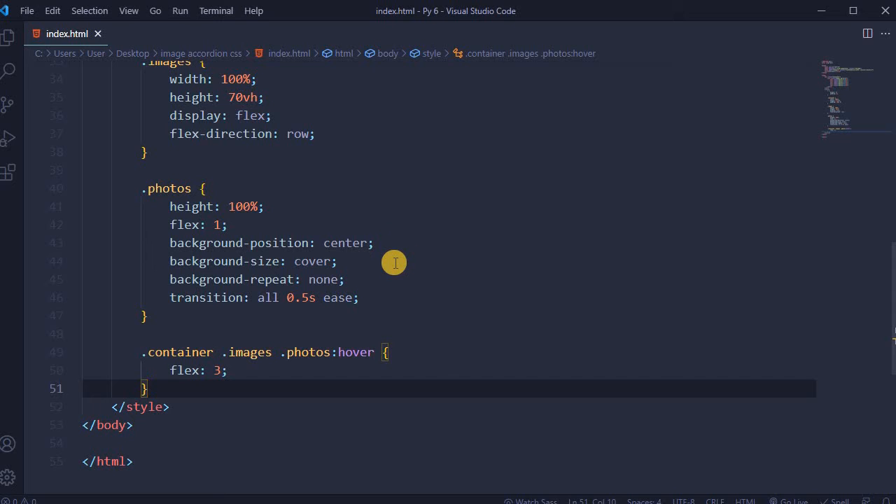
mouse_move(380, 306)
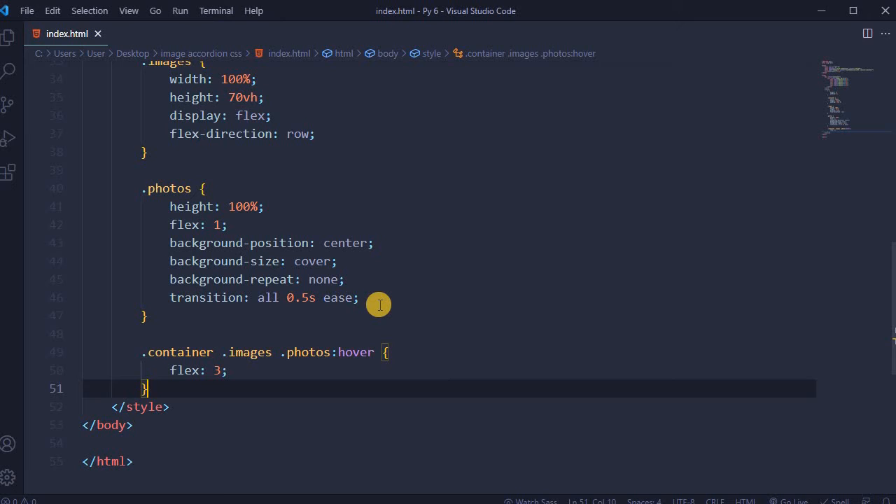
mouse_move(304, 393)
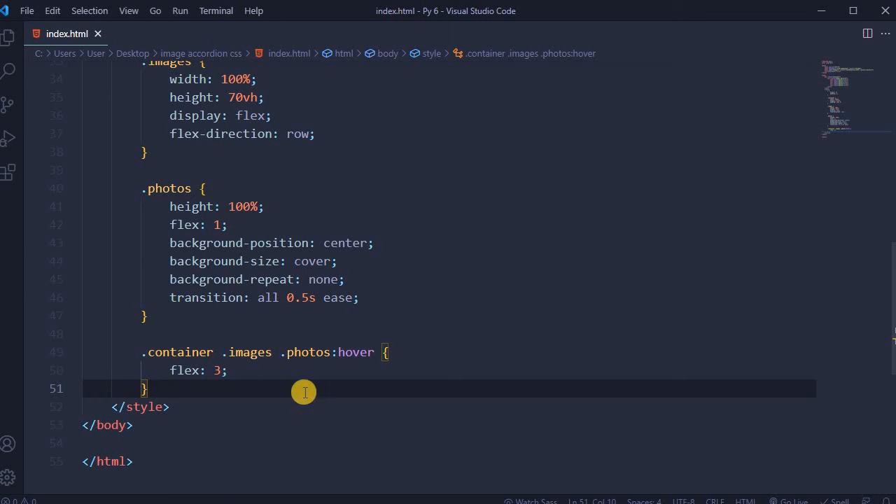
mouse_move(357, 362)
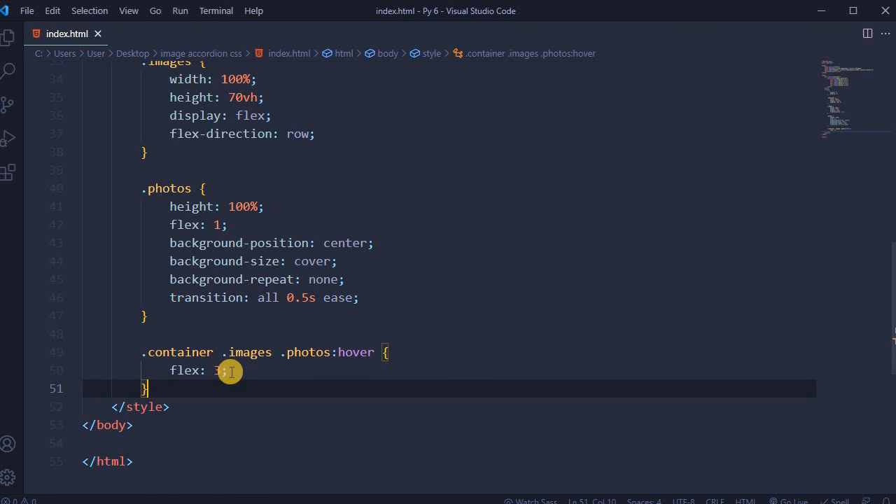
Review the galleria background rules assigning 1.jpg, 2.jpg, 3.gif, 4.jpg and 5.jpg
scroll(down, 3)
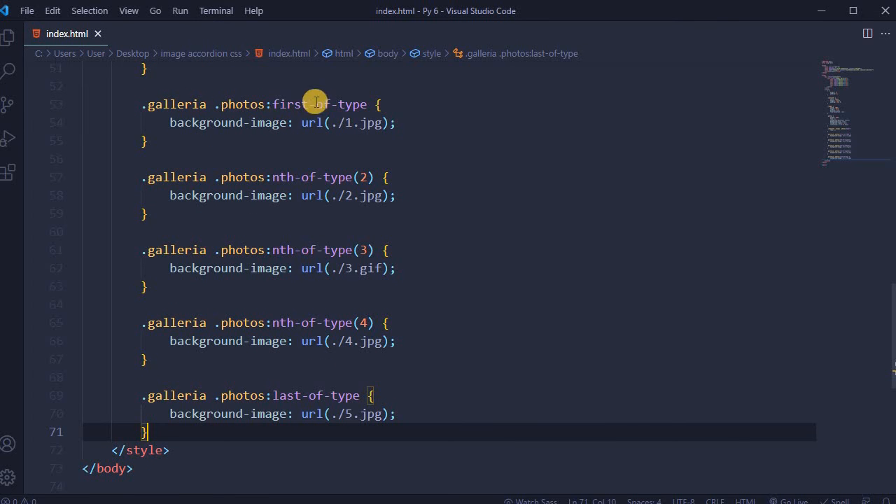
mouse_move(317, 123)
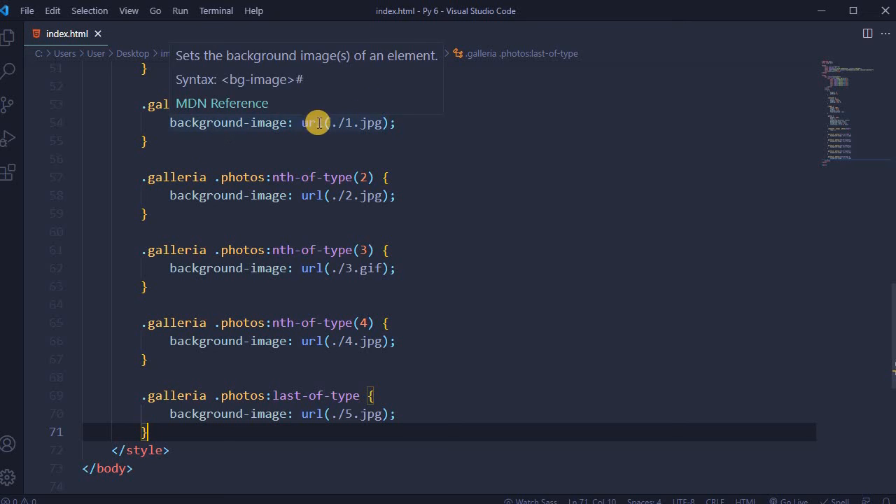
mouse_move(394, 129)
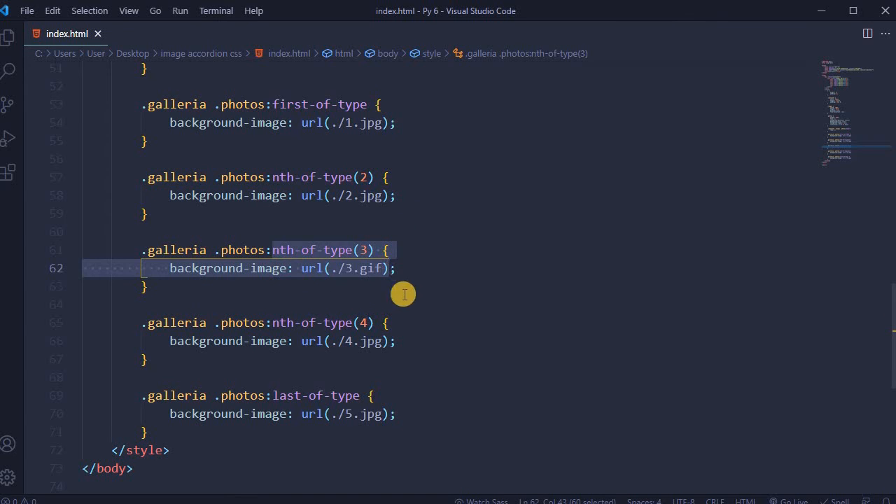
click(403, 342)
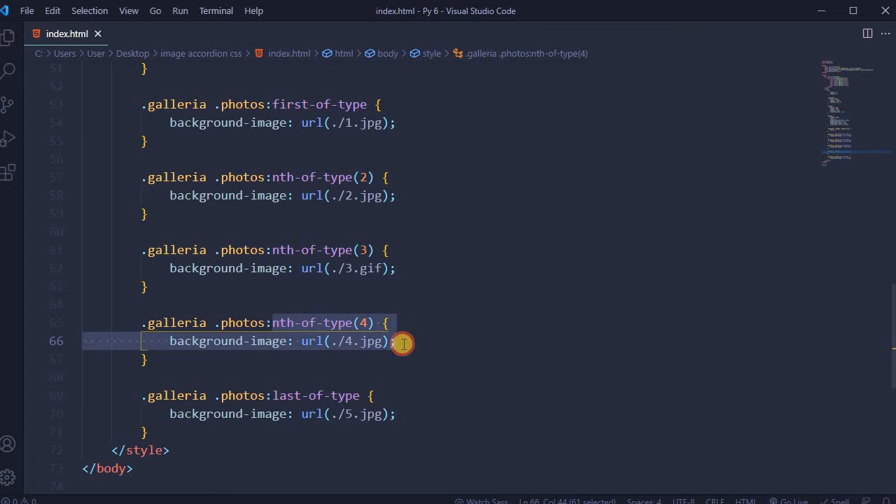
click(403, 413)
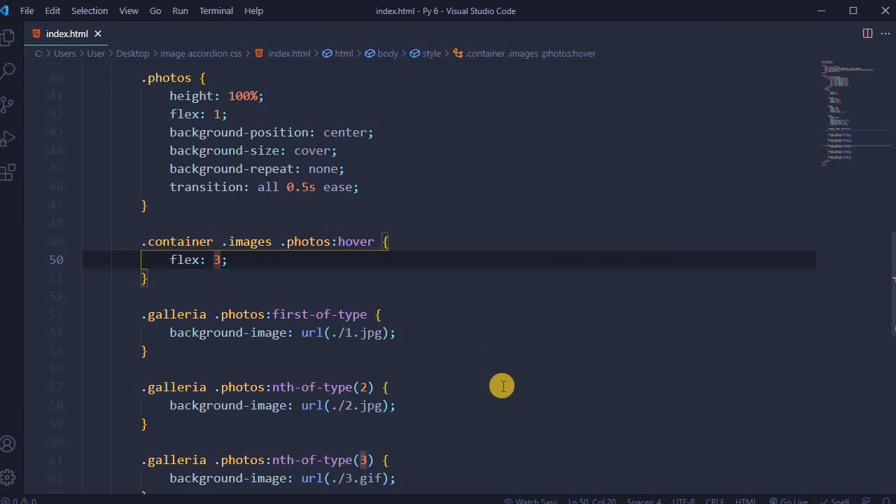
Change the .photos:hover rule to grow hovered photos to flex 5
text(5)
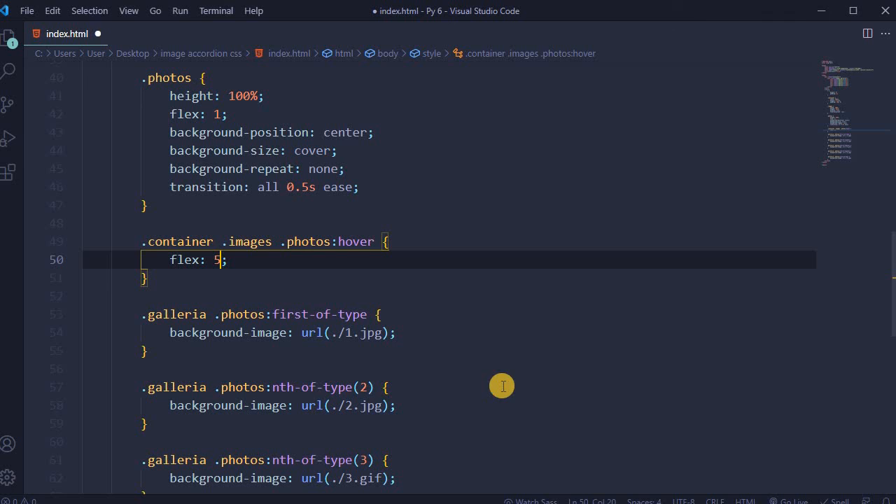